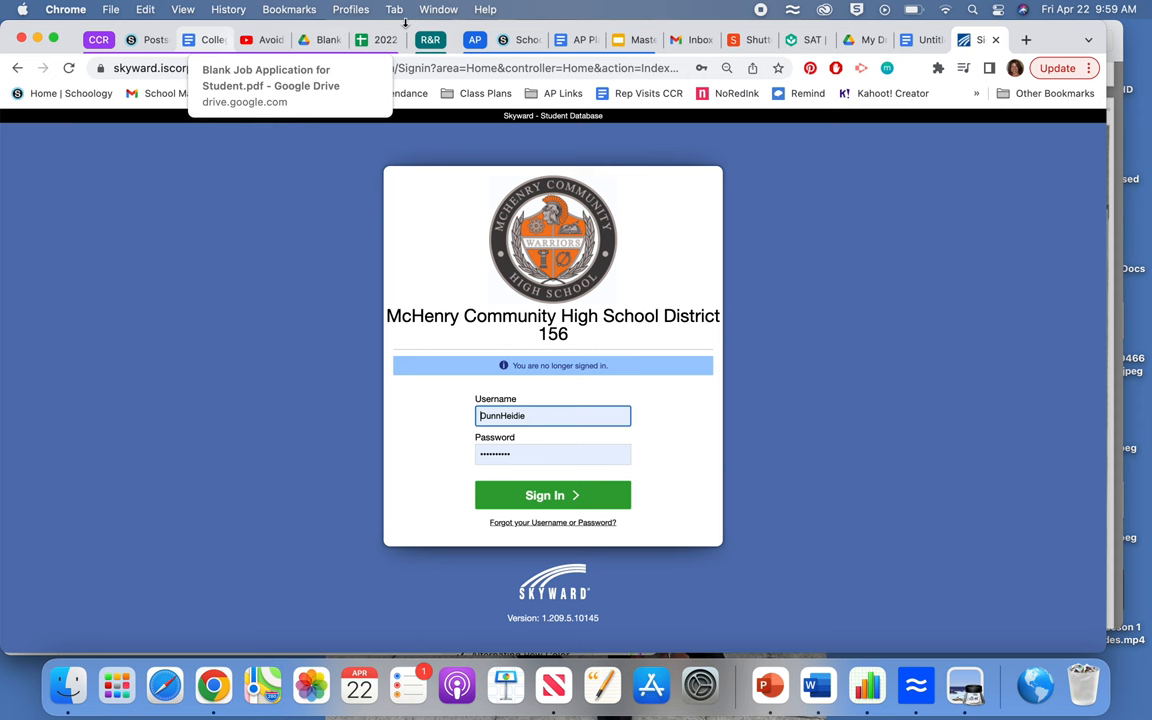
Step: Bring The-Ugly-Tourist.pdf forward and scroll to the bottom of page 199
left_click(563, 40)
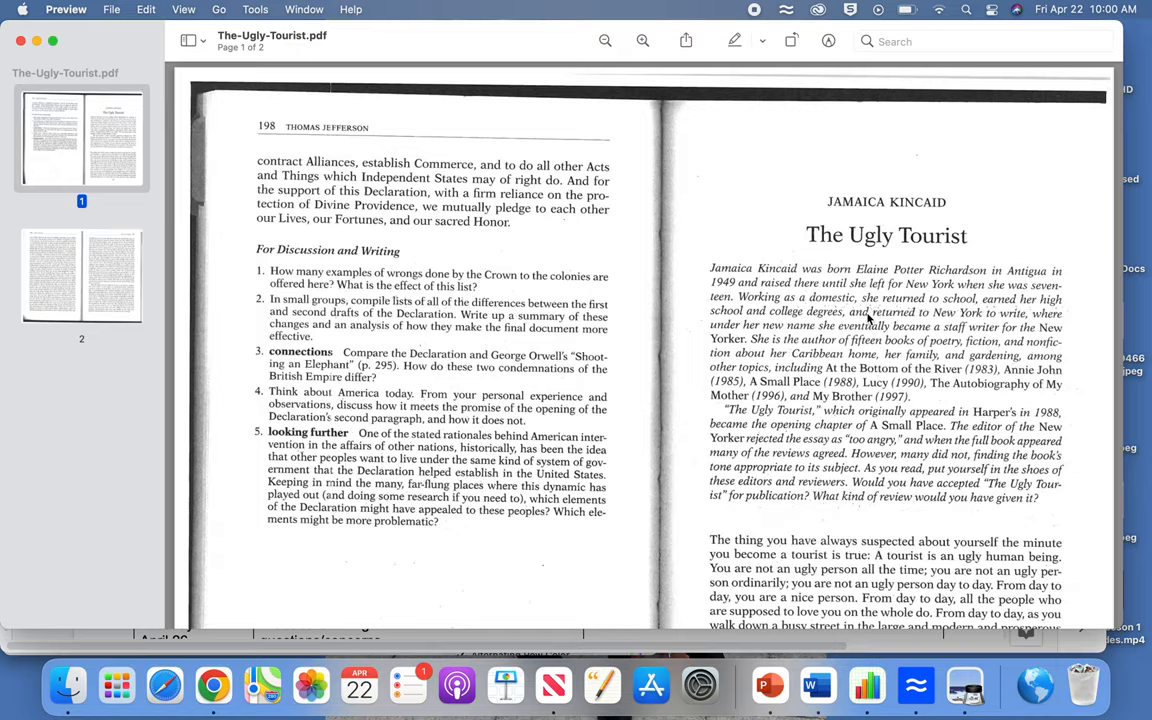
scroll("down", 3)
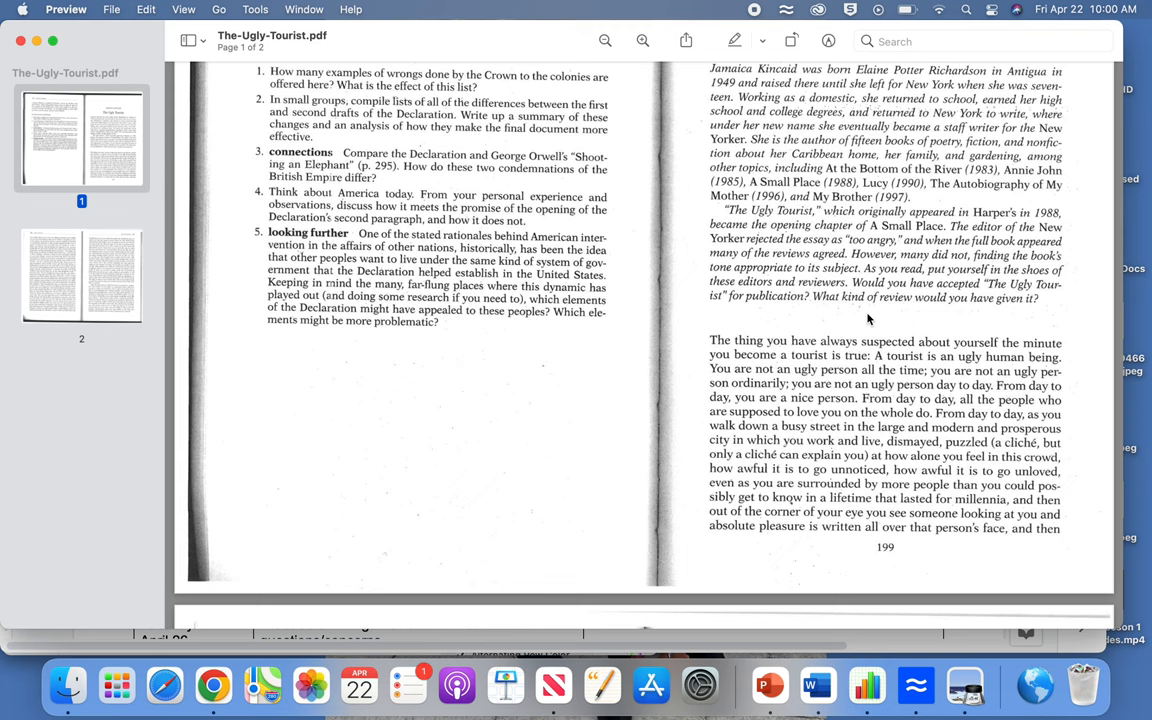
Step: Scroll down to the top of the page 200–201 spread
scroll("down", 3)
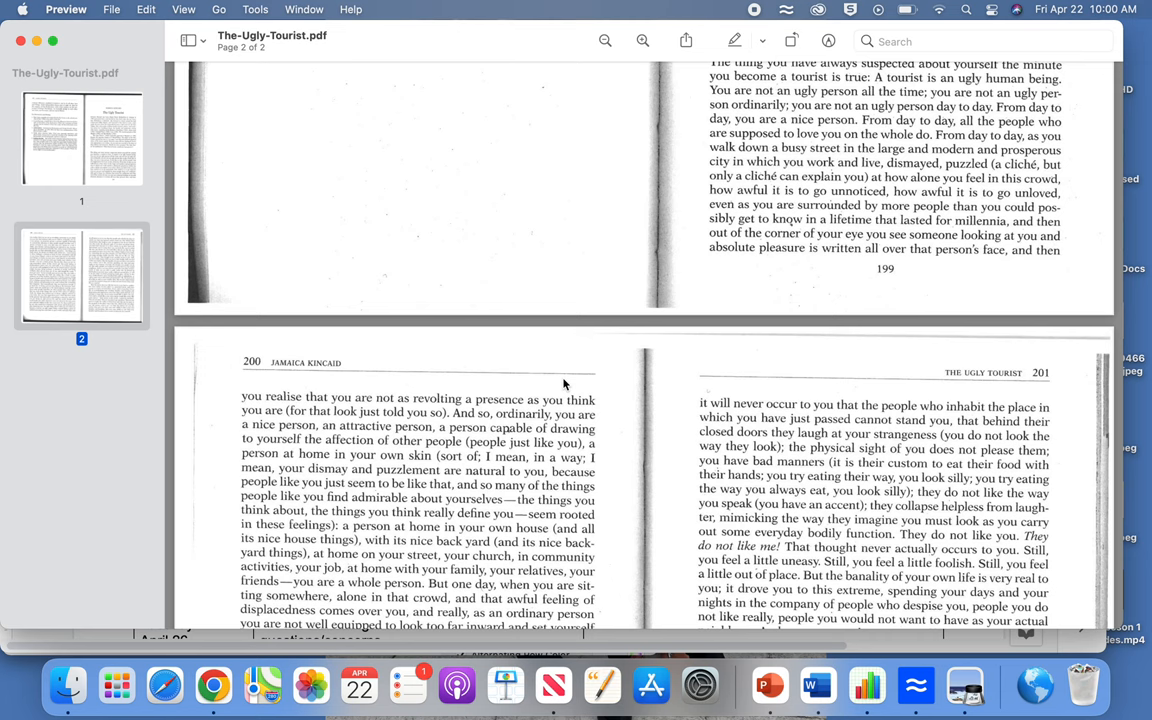
Step: Scroll further down pages 200–201, past the paragraph about natives and tourists
scroll("down", 3)
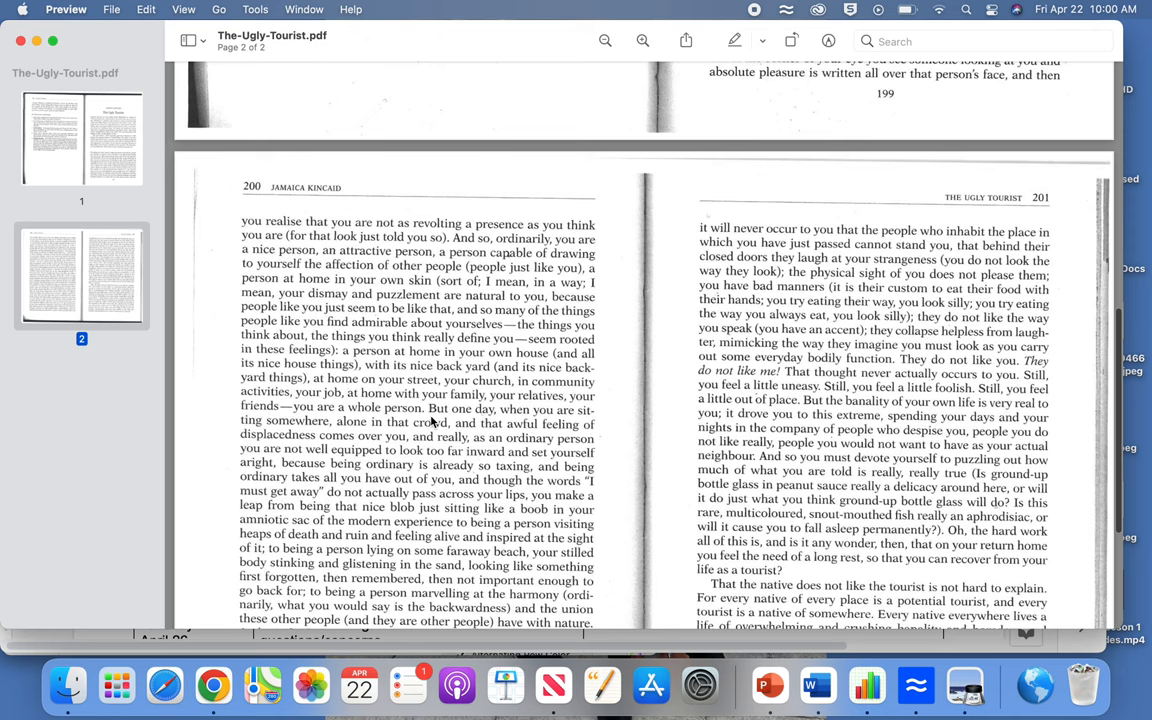
mouse_move(427, 447)
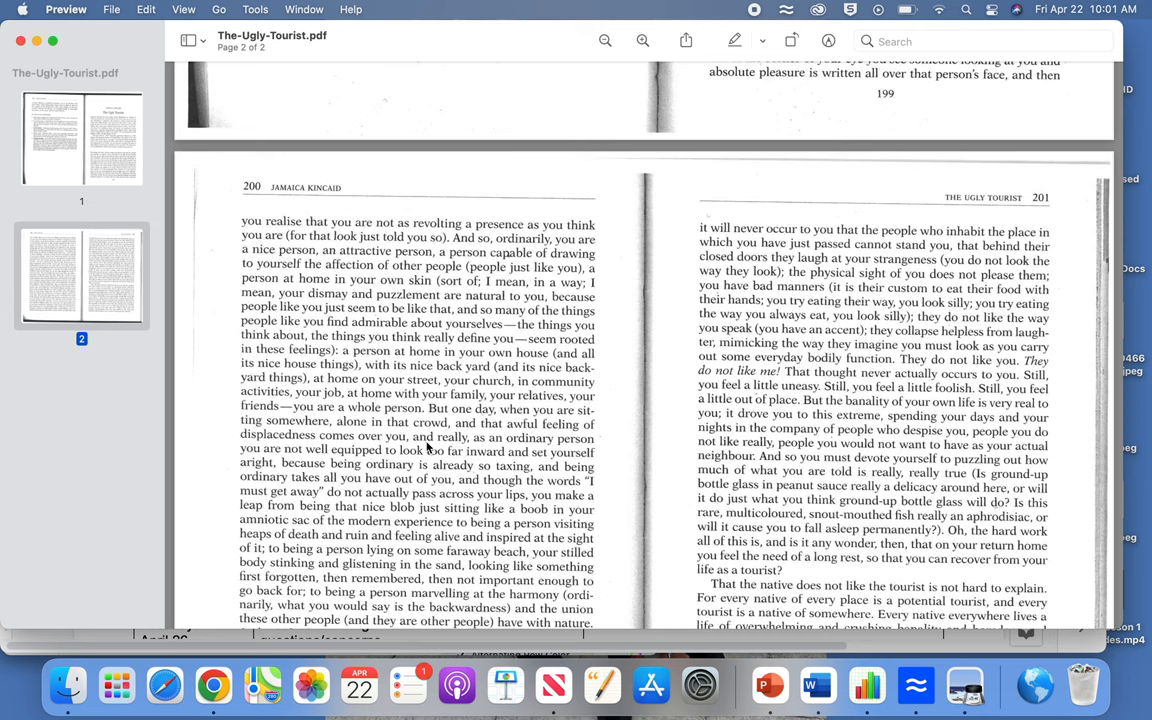
scroll("down", 3)
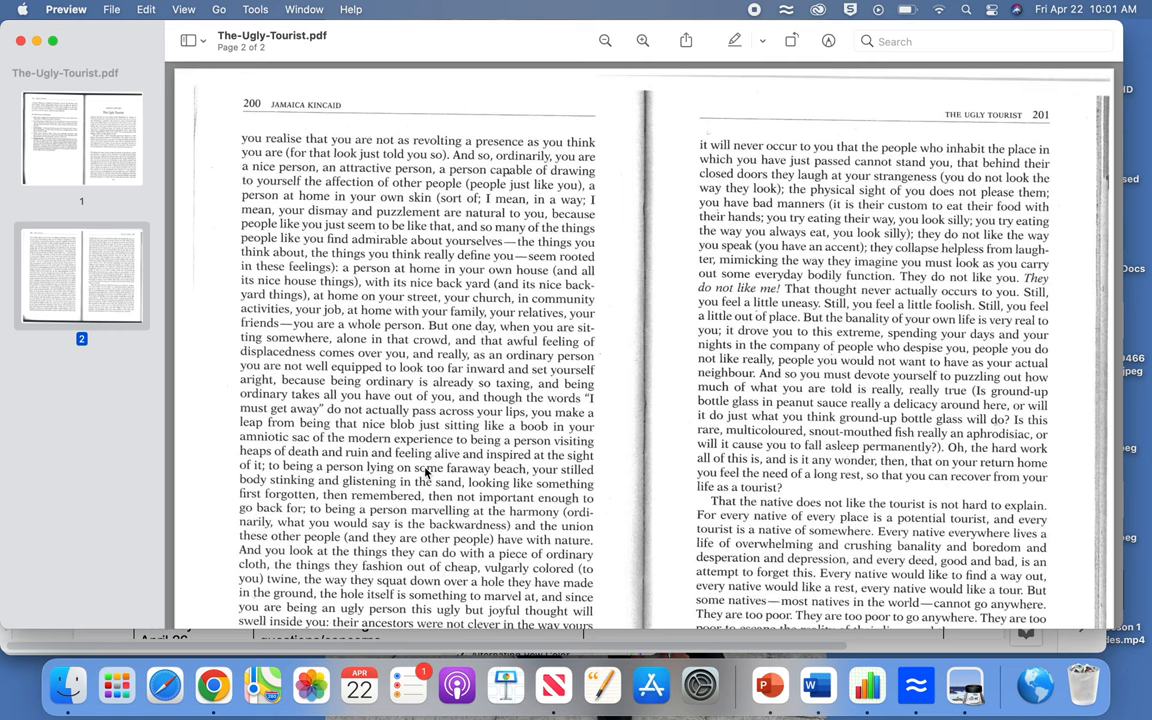
mouse_move(408, 375)
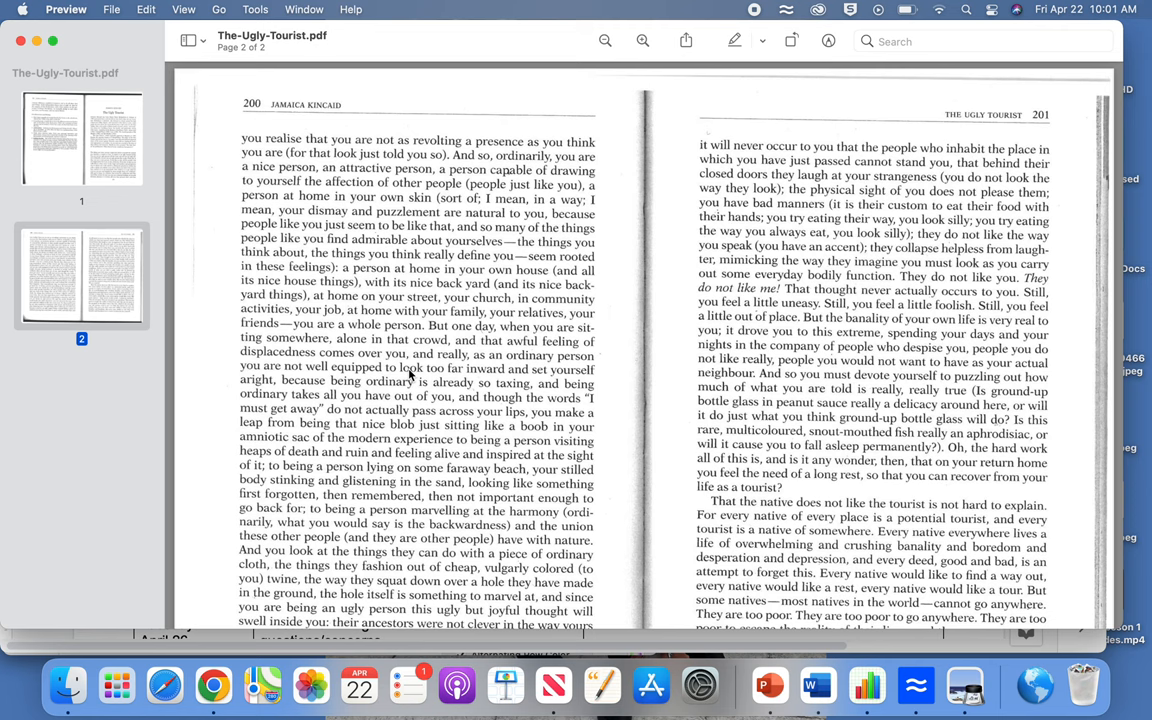
Step: Scroll to the bottom of page 201 to show the essay's final paragraphs
scroll("down", 3)
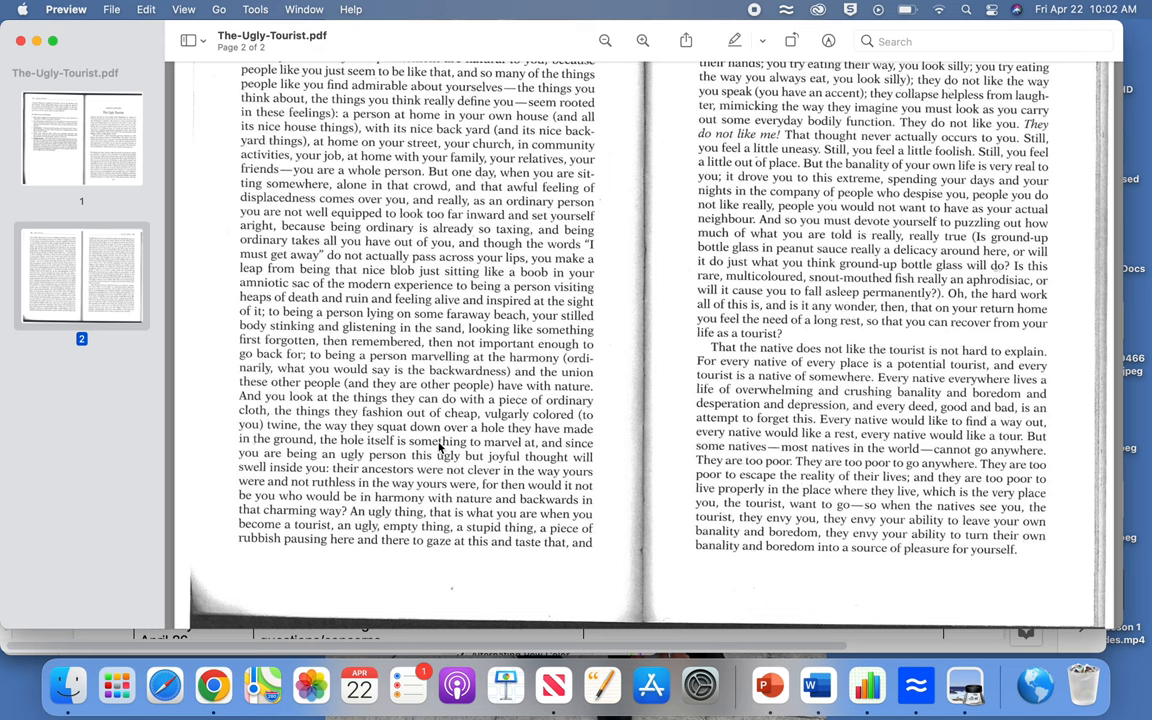
mouse_move(930, 475)
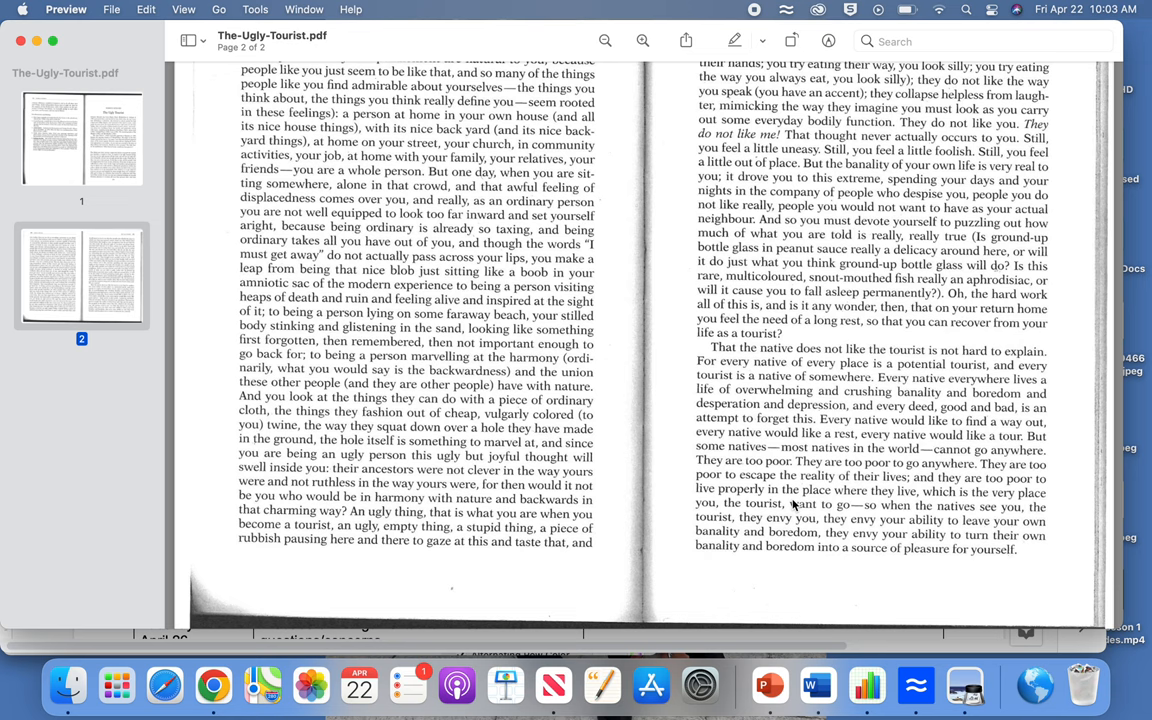
mouse_move(795, 515)
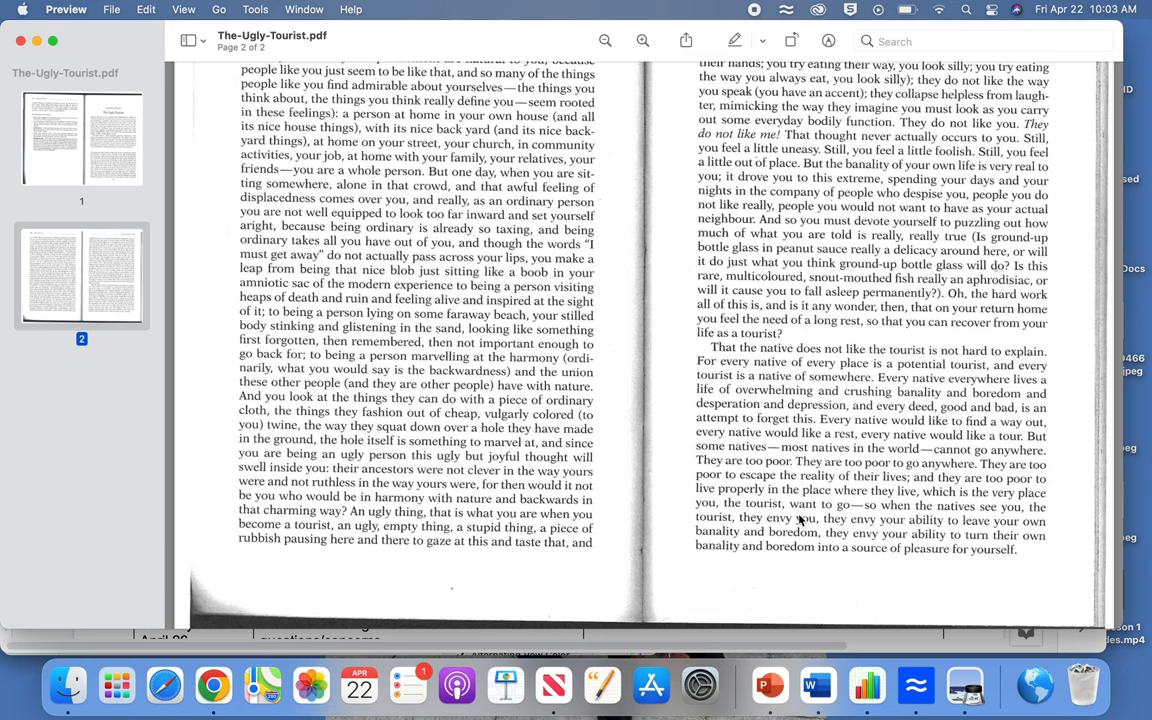